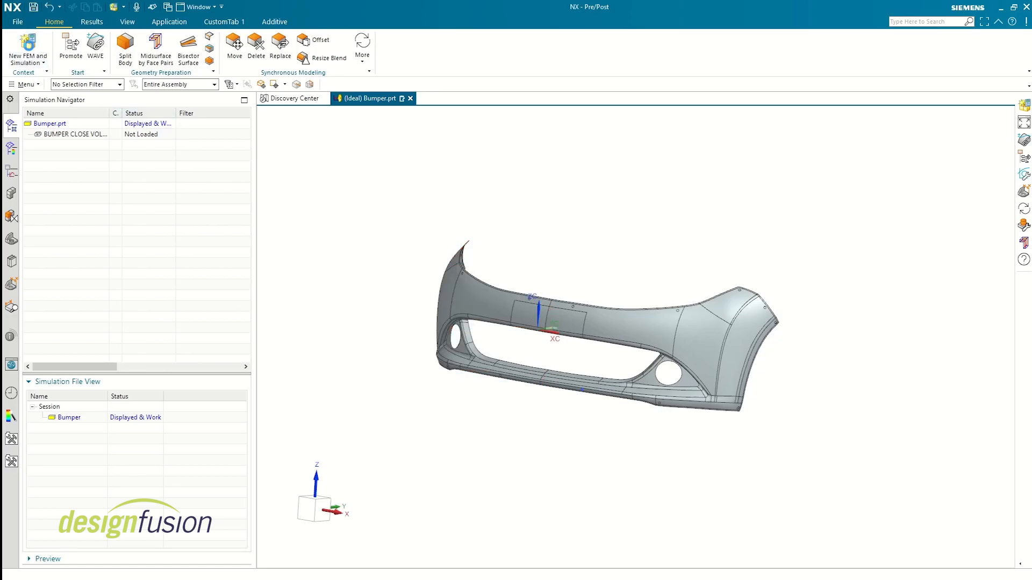
Start new FEM and simulation files for the bumper from the Home tab
click(27, 47)
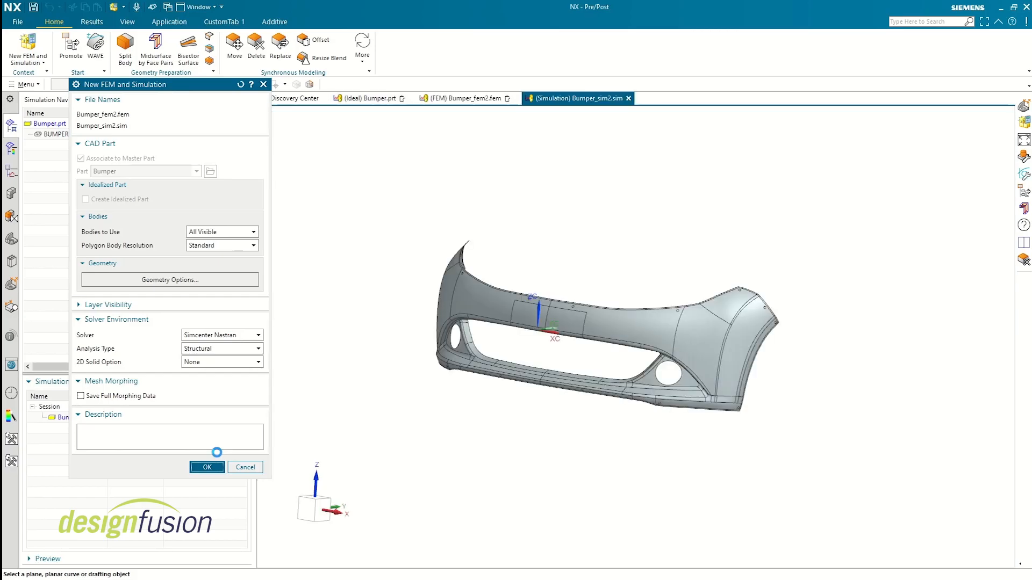
Create Solution 1 as SOL 103 Real Eigenvalues and bring up its structural output requests from Case Control
click(206, 466)
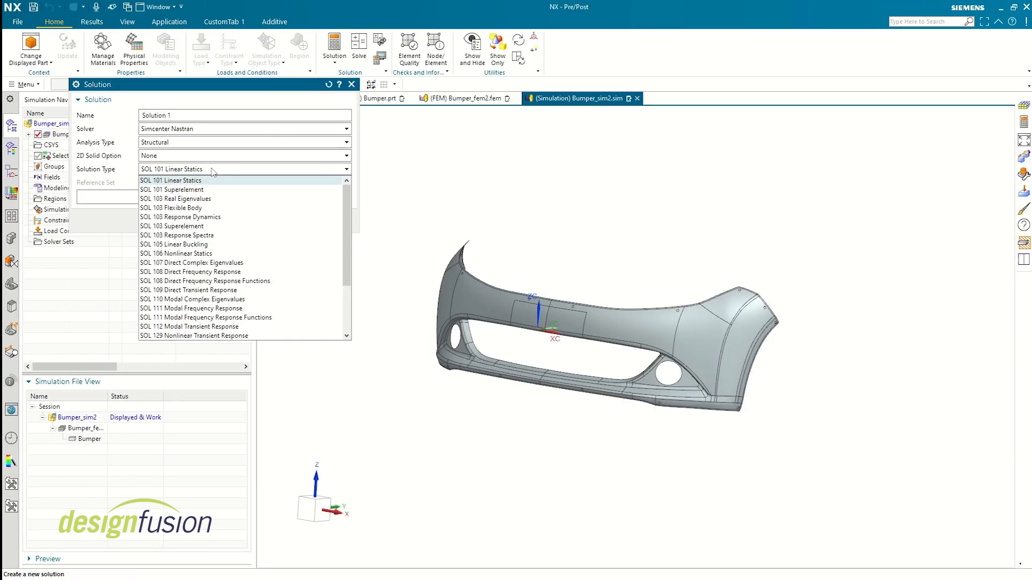
click(176, 198)
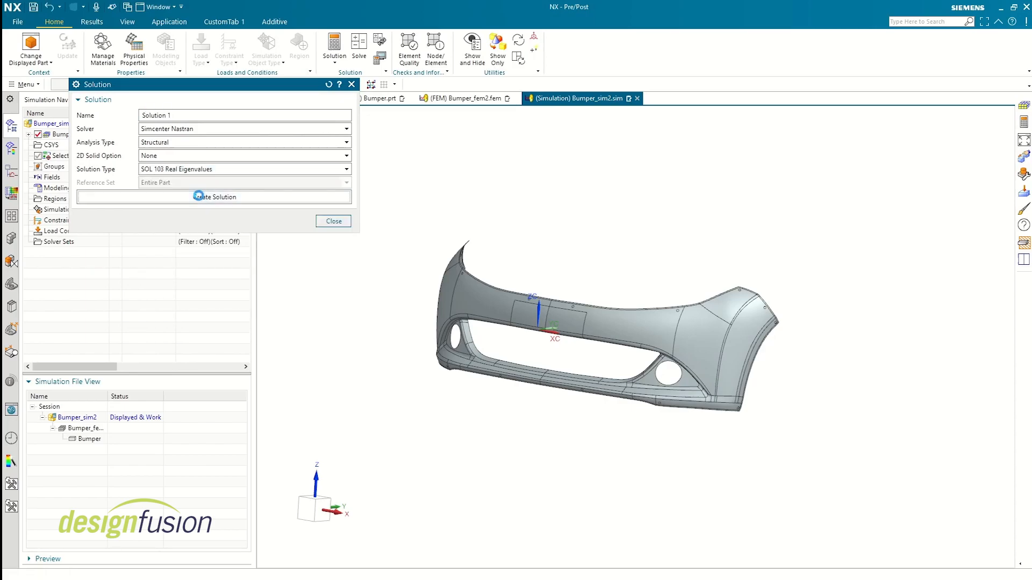
click(213, 195)
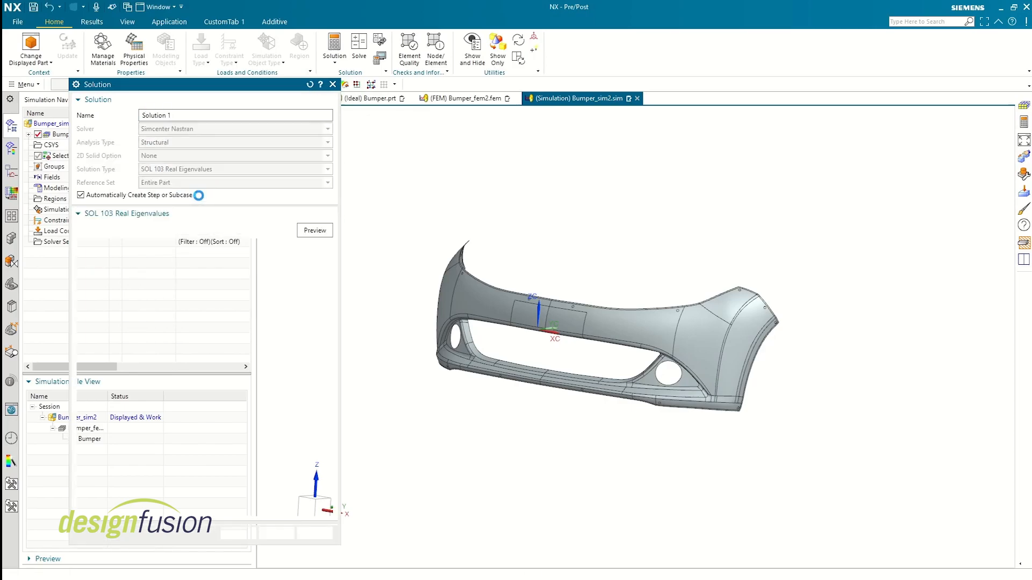
click(125, 213)
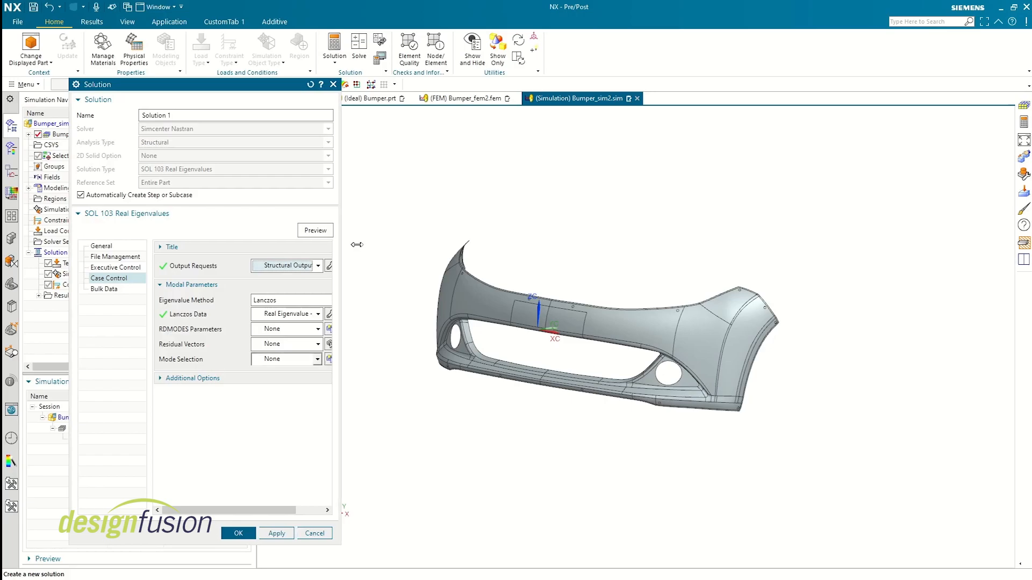
click(238, 534)
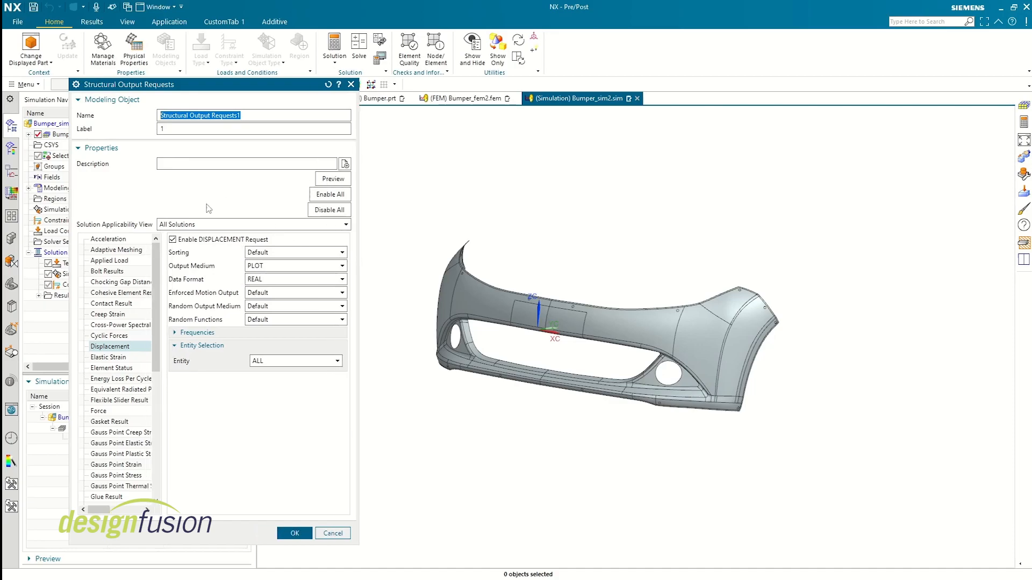
List the active requests (displacement, SPC forces, von Mises stress) and accept them
click(332, 178)
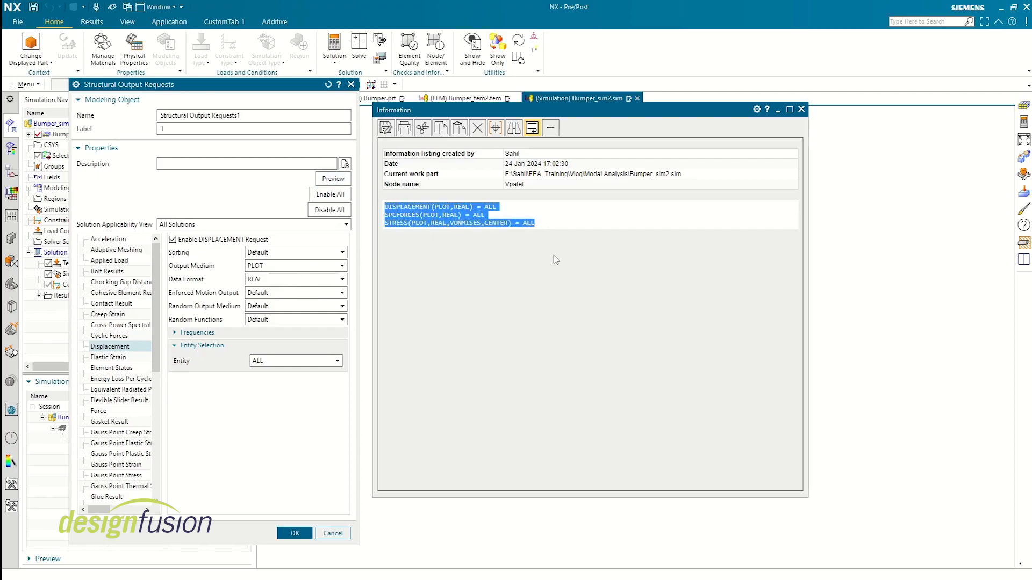
mouse_move(802, 110)
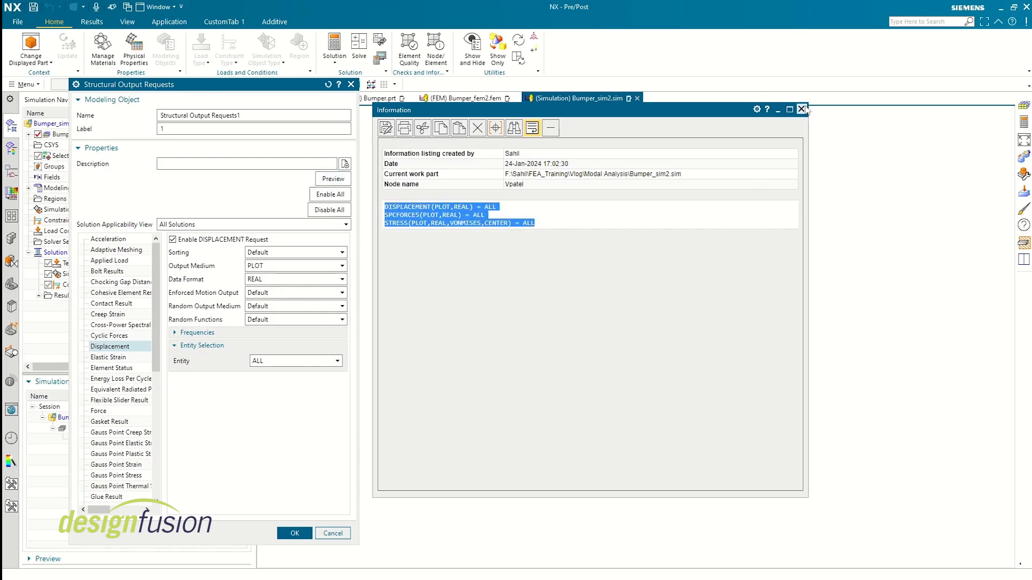
click(803, 110)
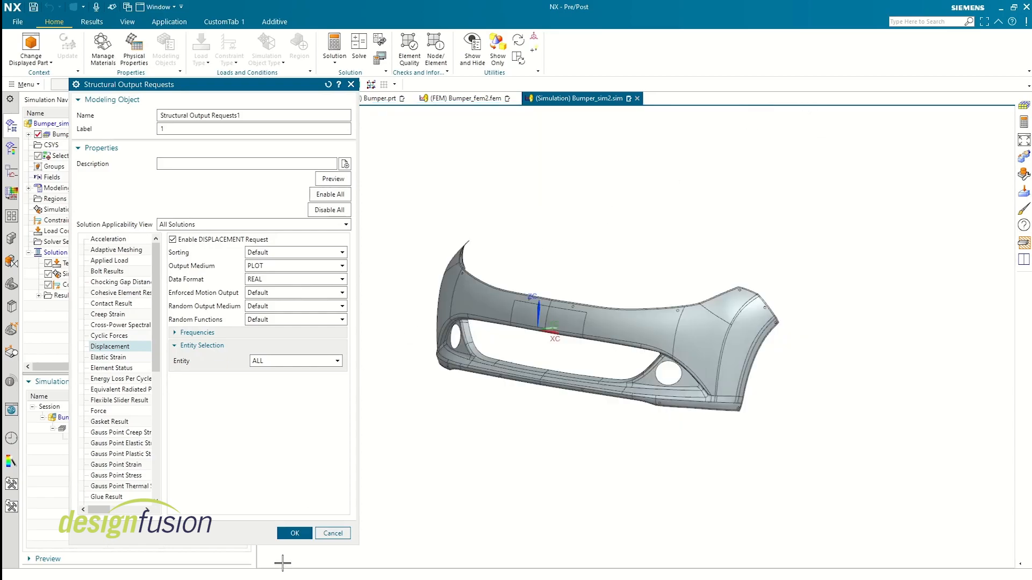
click(293, 533)
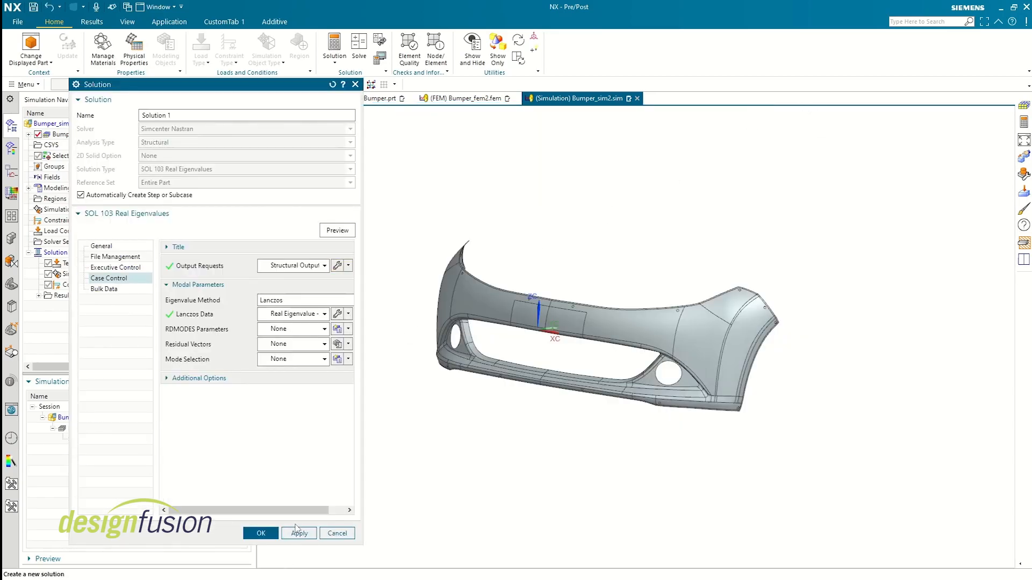
Add a Normal Modes subcase with Lanczos extraction requesting 10 modes
click(260, 533)
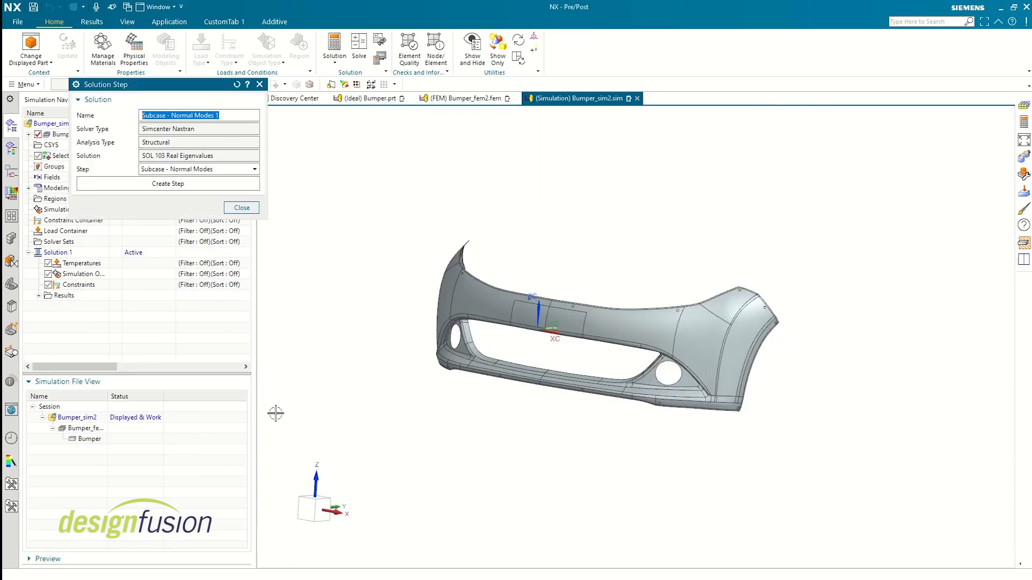
click(168, 184)
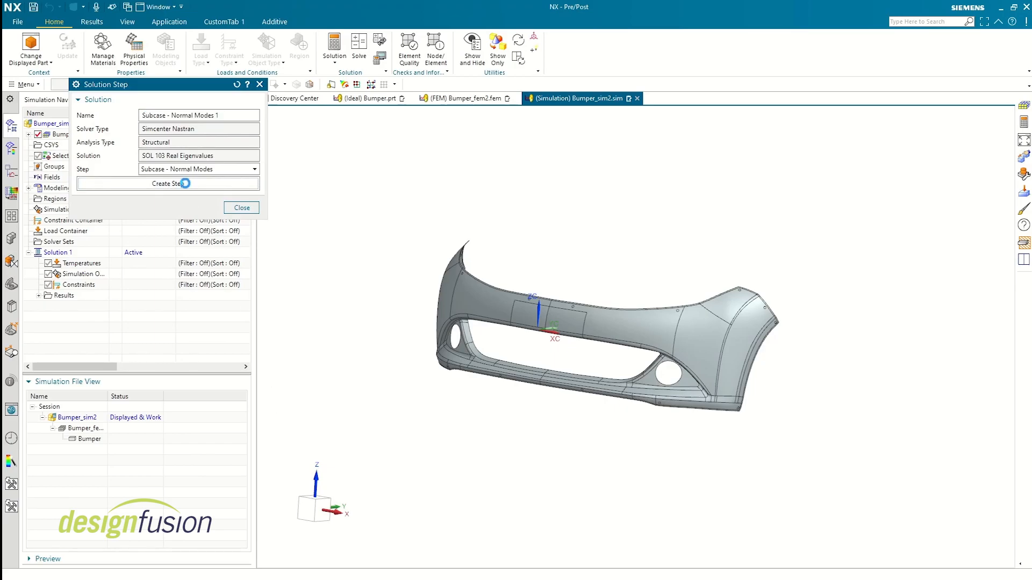
click(167, 184)
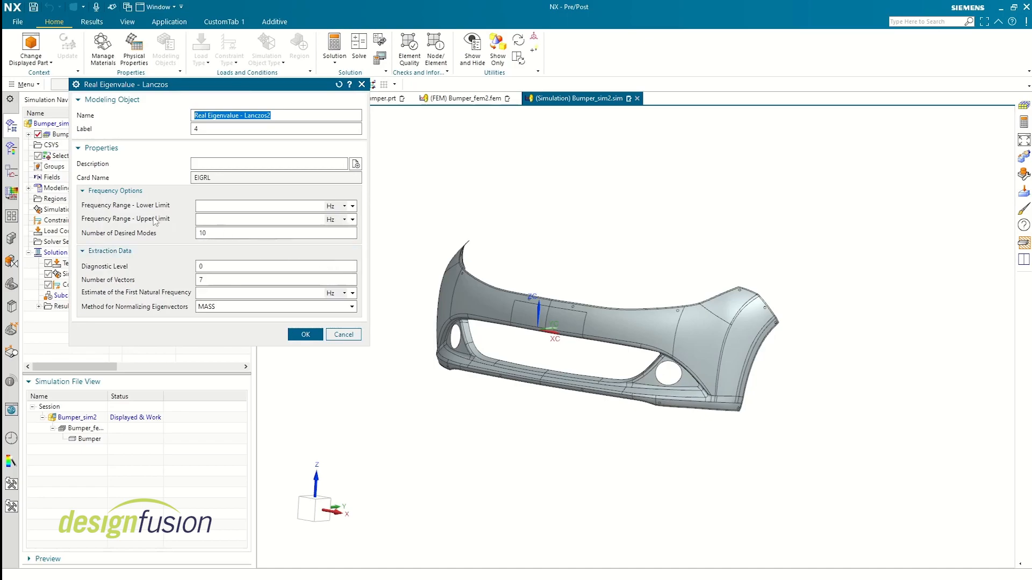
click(304, 335)
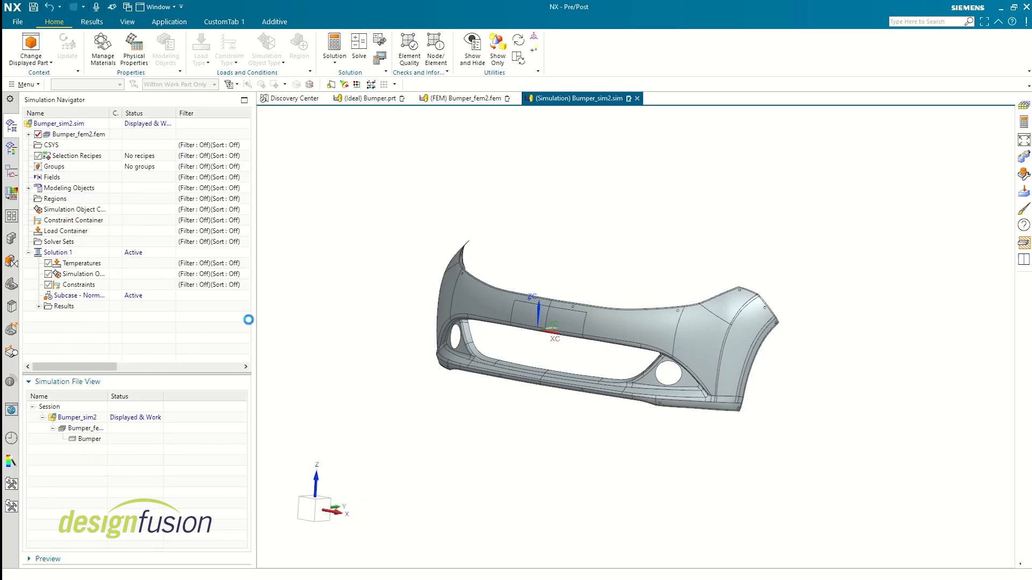
Make Bumper_fem2.fem the work part and begin a 2D shell mesh on all 135 bumper faces
click(461, 98)
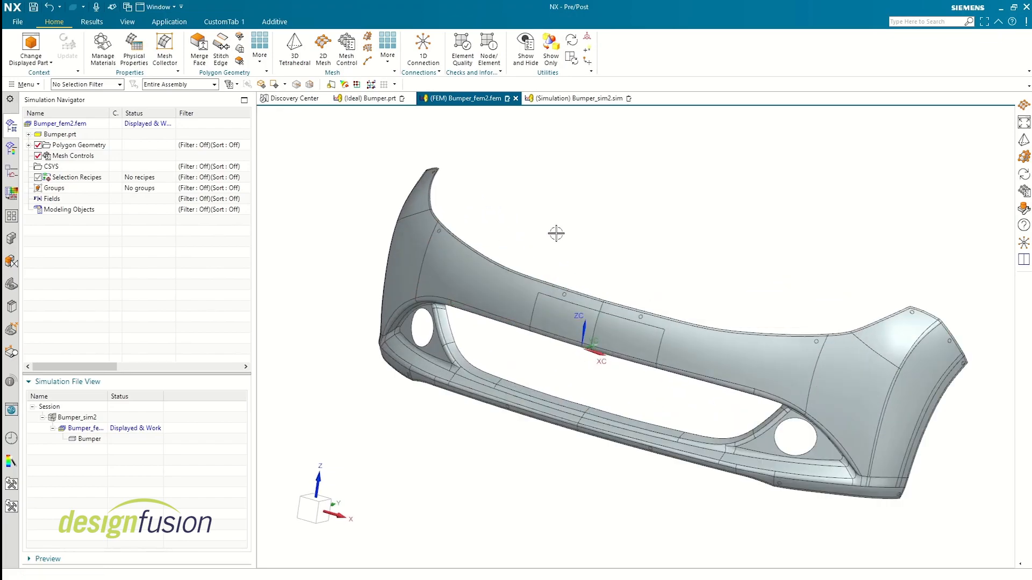
mouse_move(314, 166)
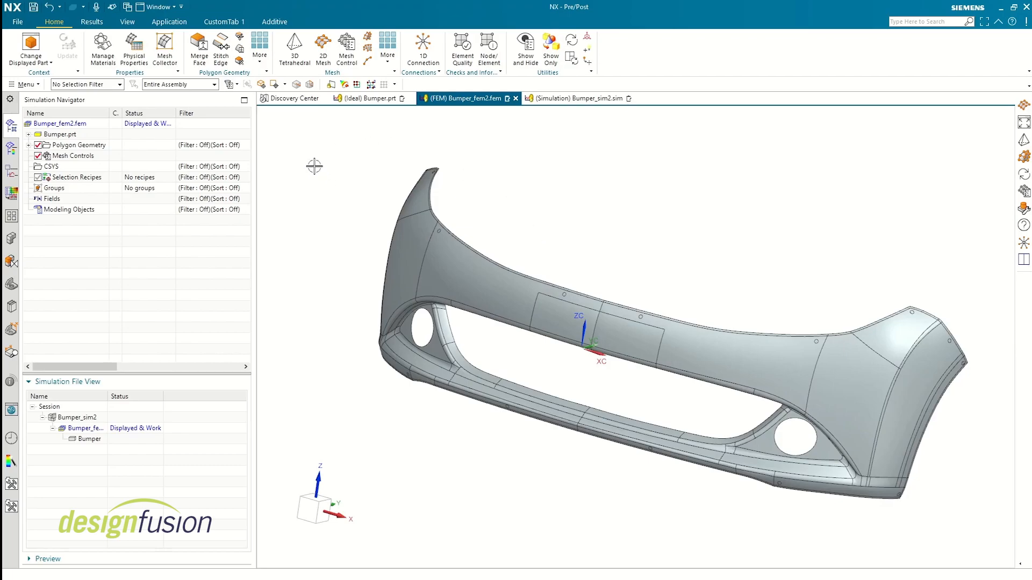
mouse_move(327, 192)
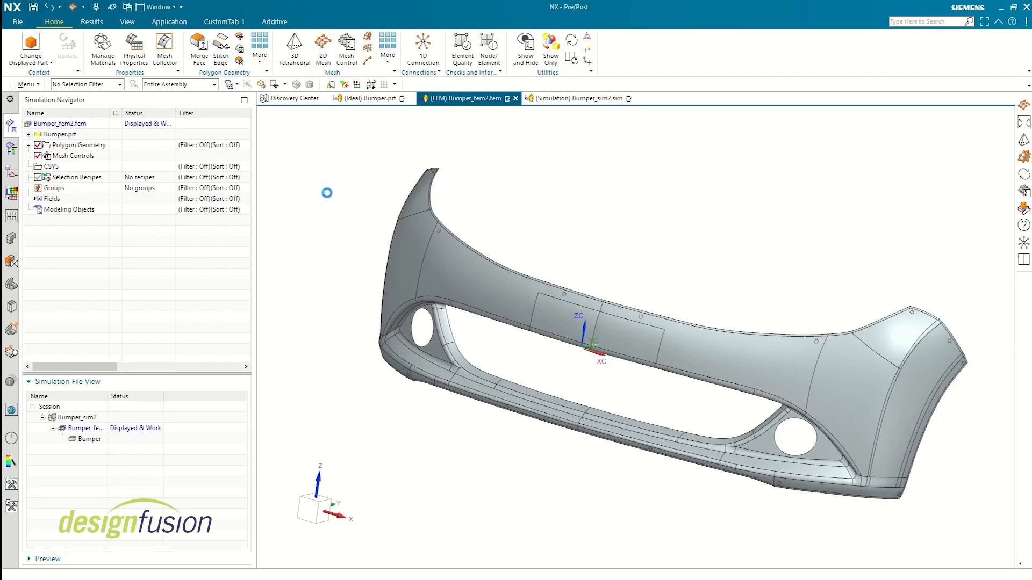
click(323, 49)
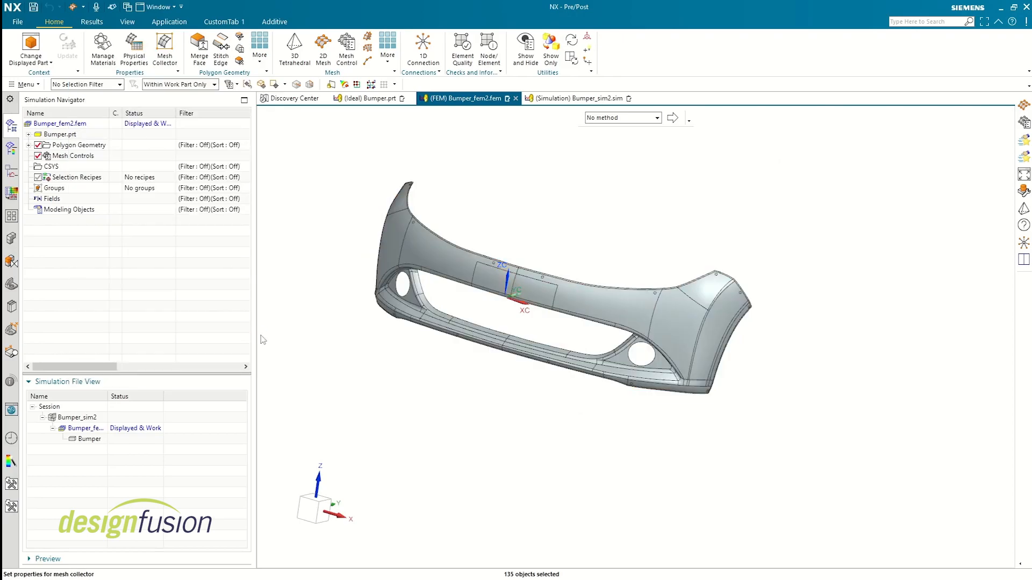
Give Thin Shell(1) a PSHELL of Polycarbonate with 2.5 mm default thickness
click(134, 48)
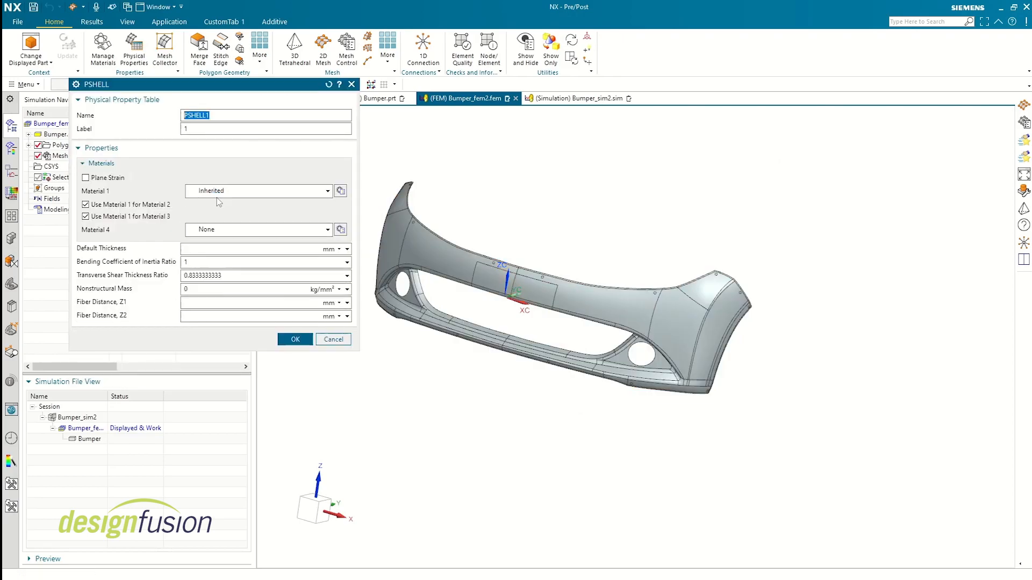
click(340, 191)
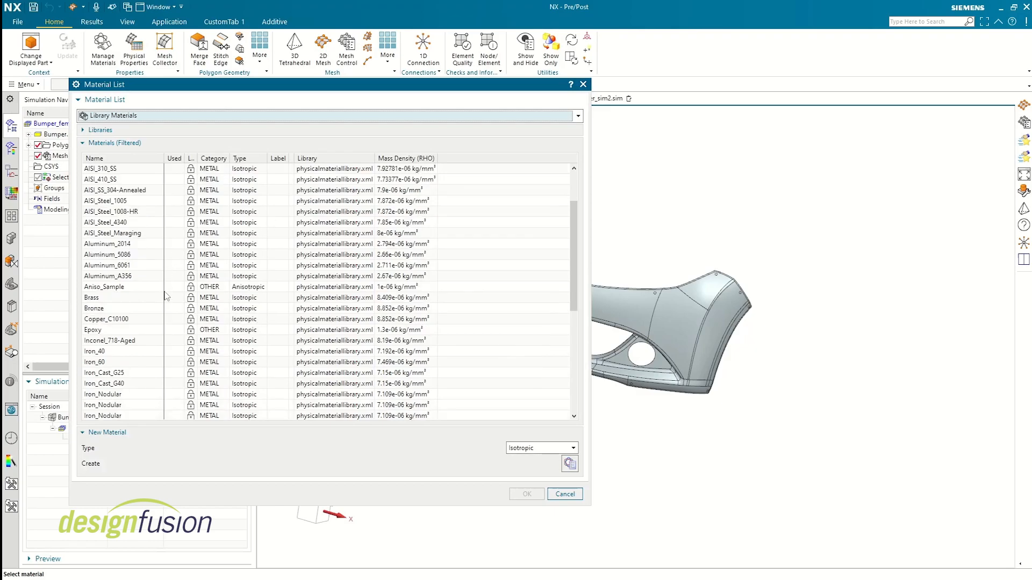
click(105, 319)
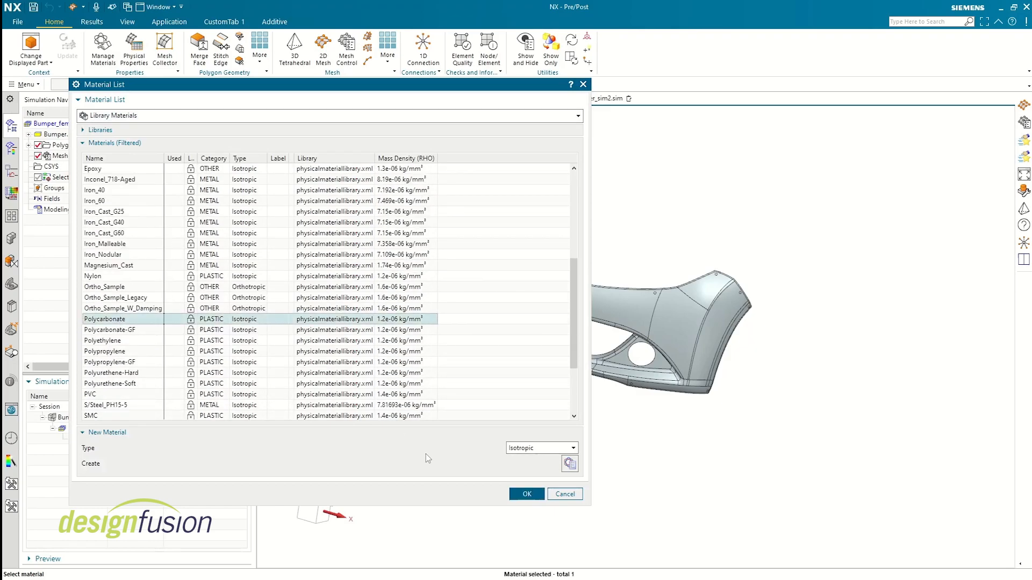
click(526, 494)
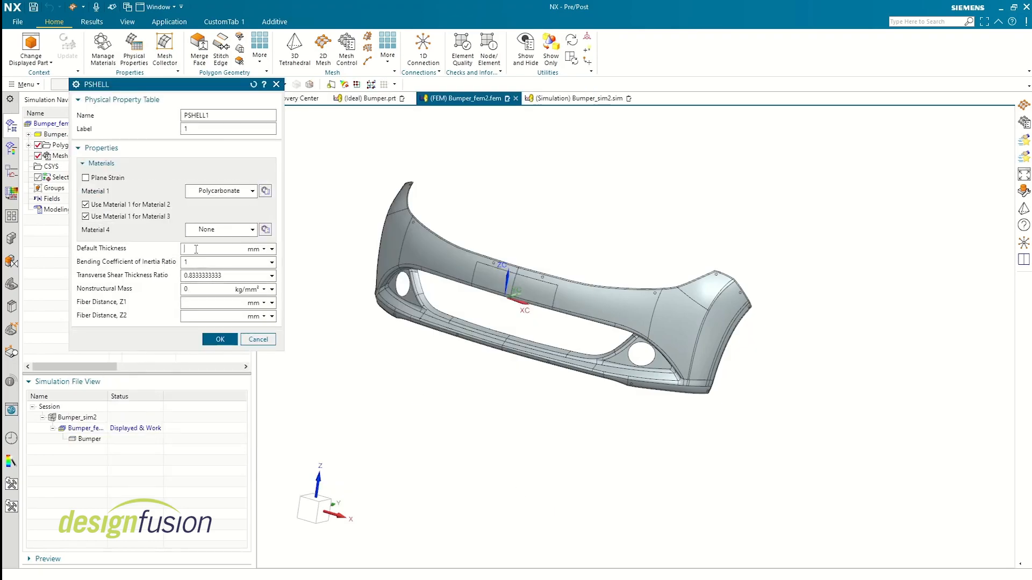
text(2.5)
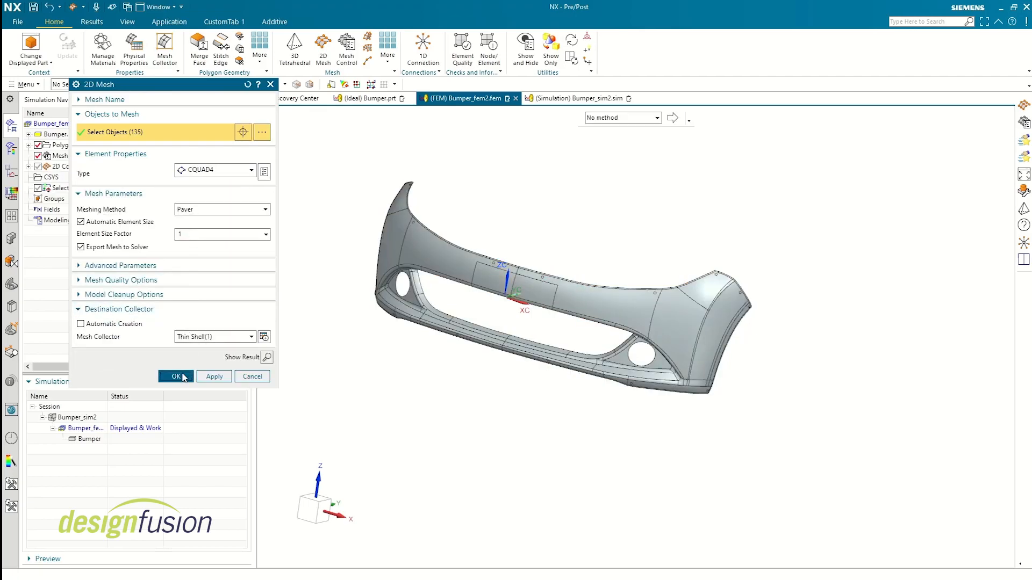
Generate the CQUAD4 shell mesh, yielding 20,647 nodes and 20,086 elements
click(175, 376)
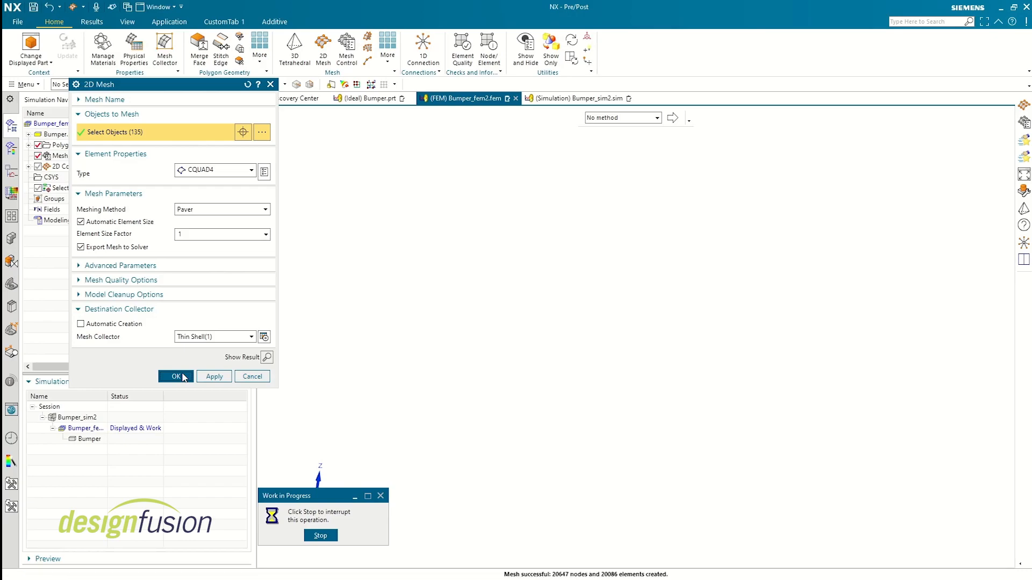
click(175, 376)
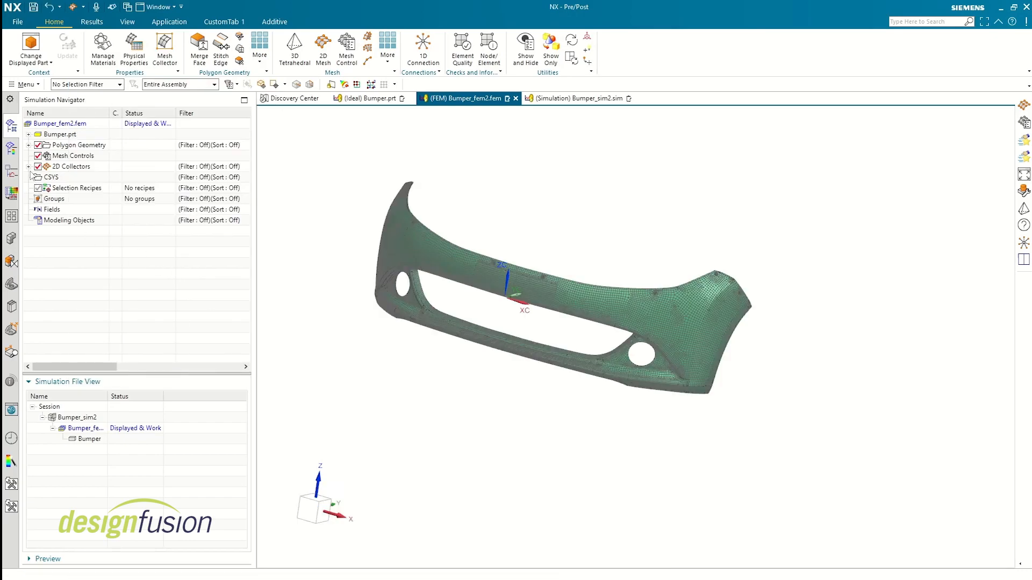
Plot thickness contours for Thin Shell(1), then make Bumper_sim2.sim the displayed part
click(31, 166)
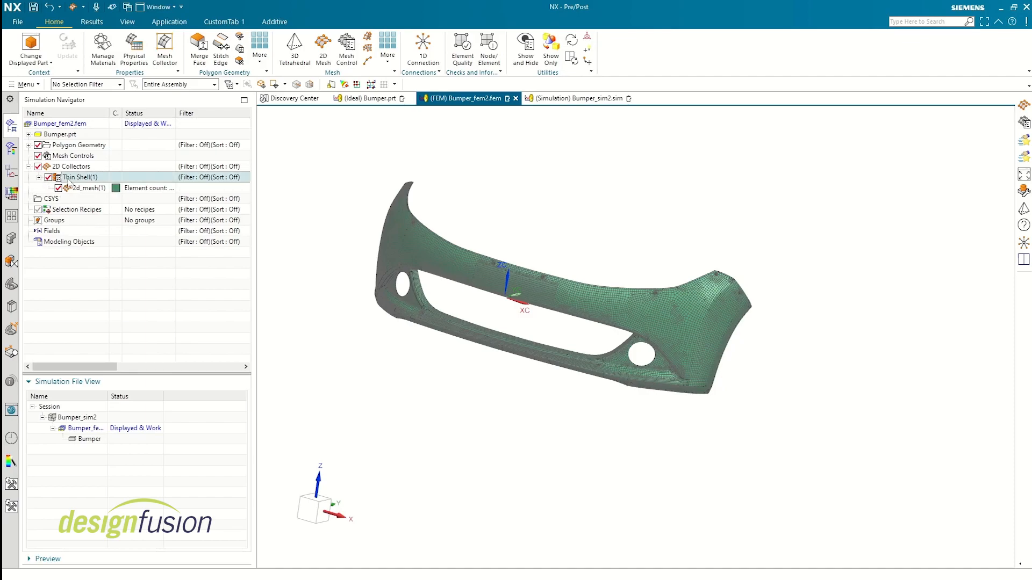
right_click(78, 178)
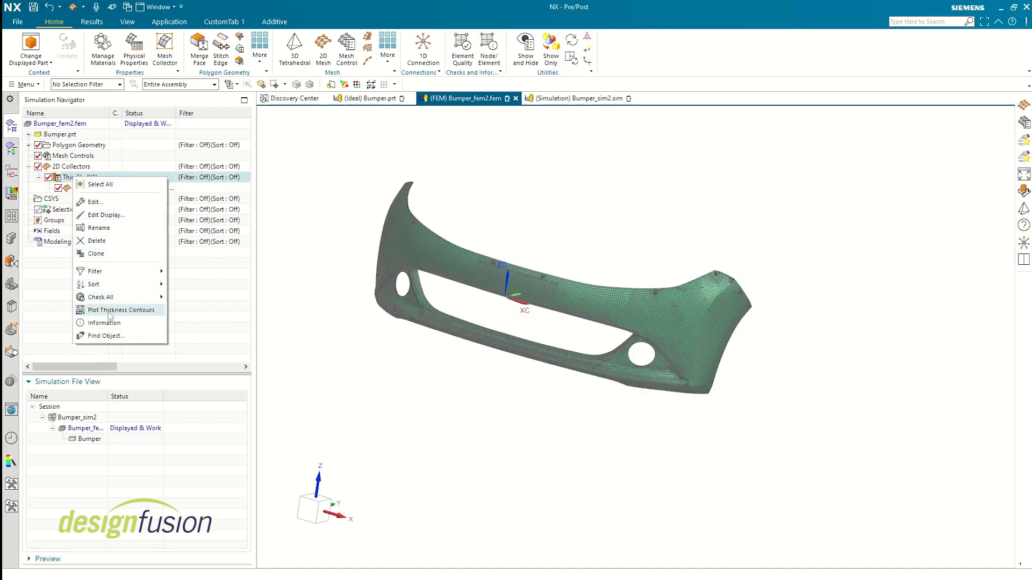
click(123, 310)
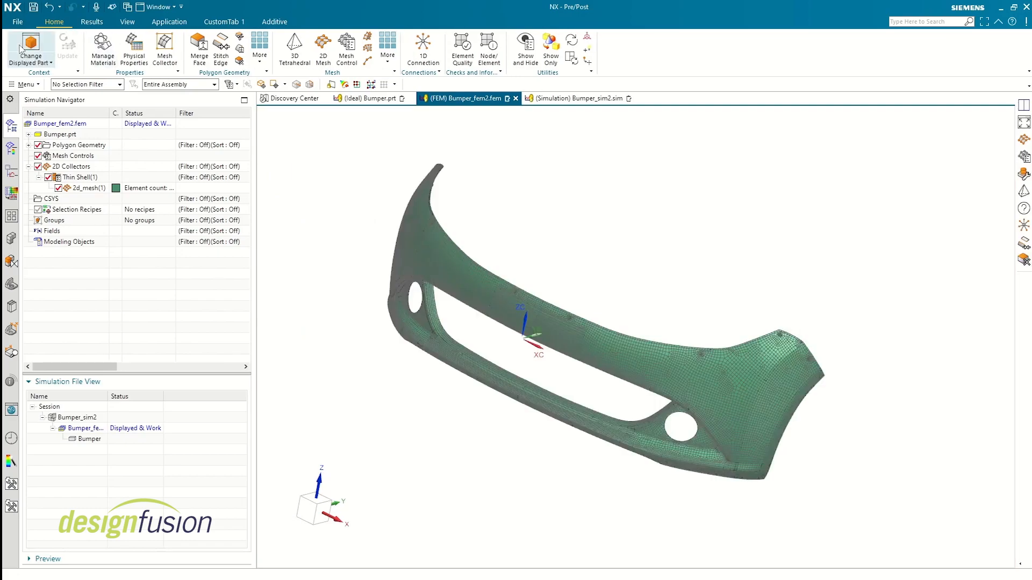
click(578, 98)
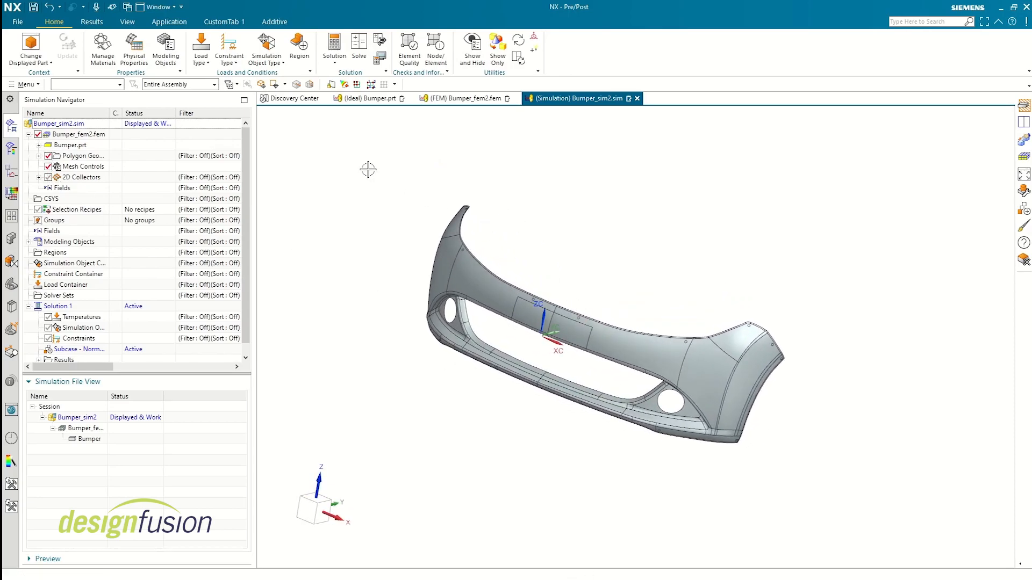
Apply a fixed constraint at the three bumper mounting points
click(228, 49)
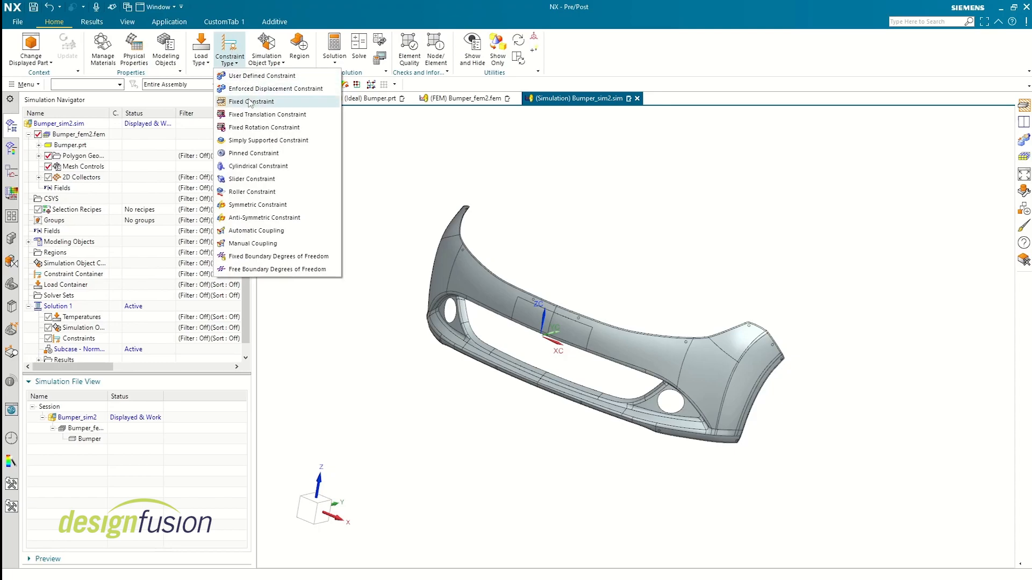
click(250, 101)
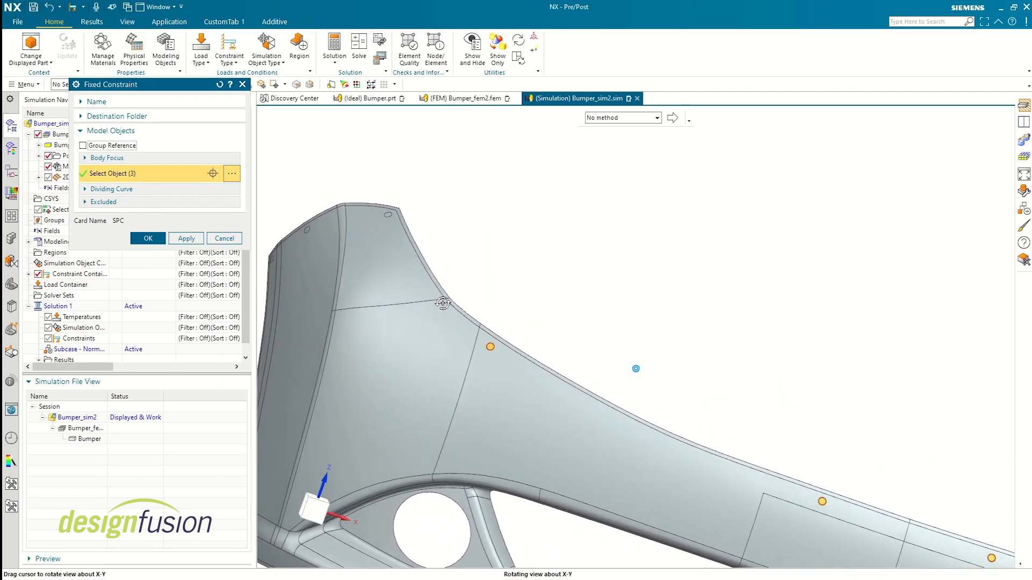
click(223, 239)
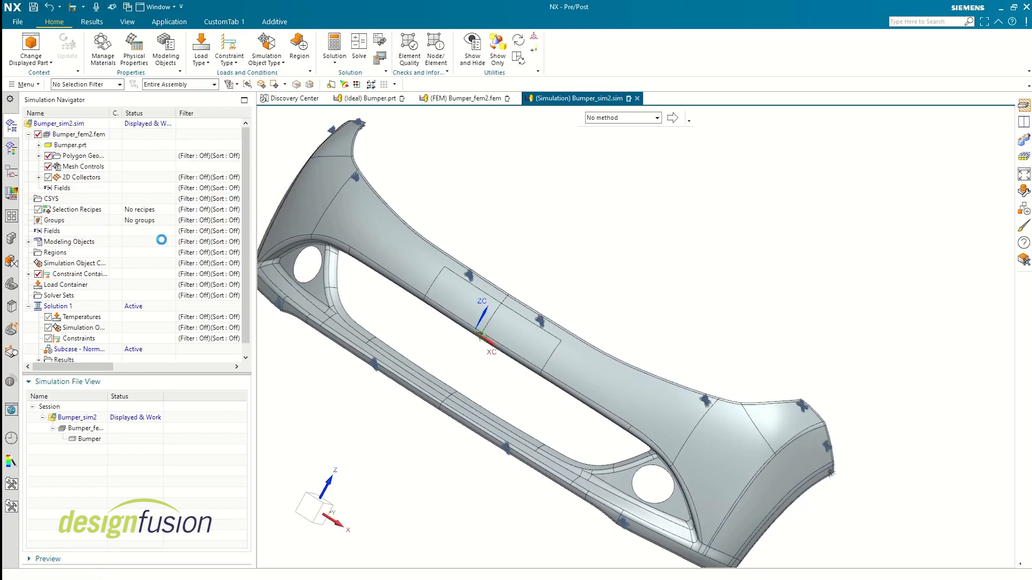
Apply a simply supported constraint along YC to the 22 outer bumper edges
click(229, 46)
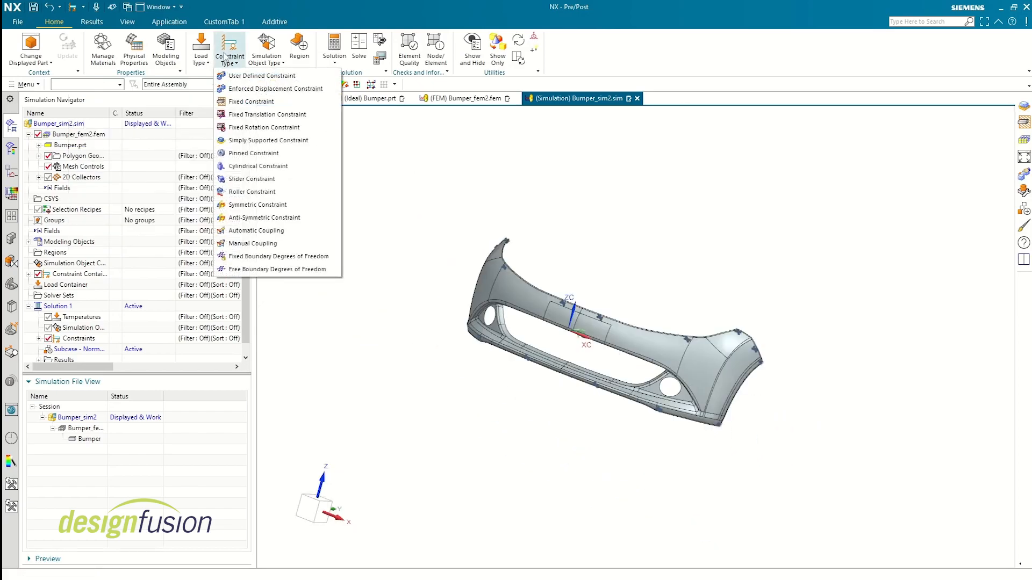
mouse_move(260, 75)
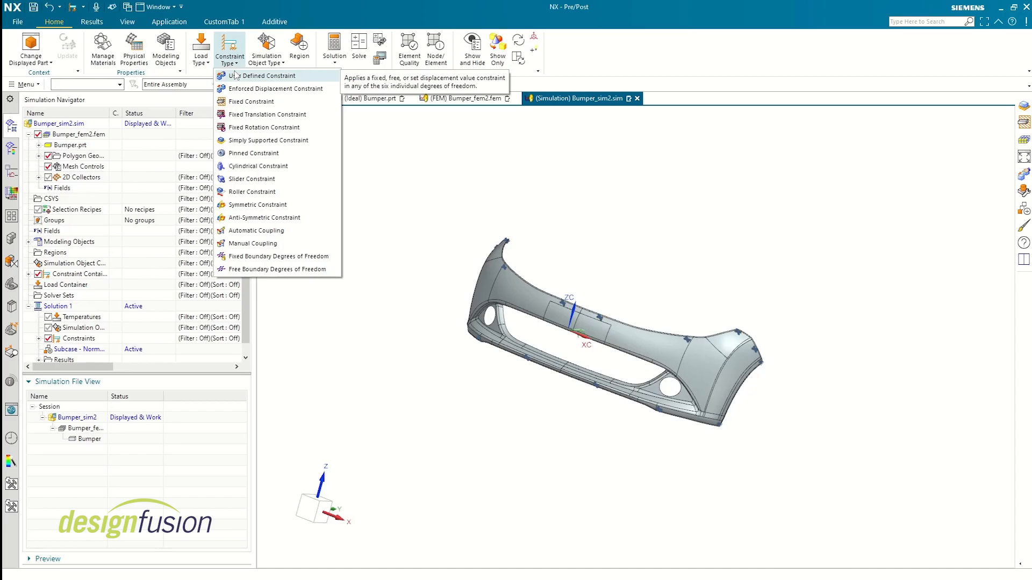
click(267, 140)
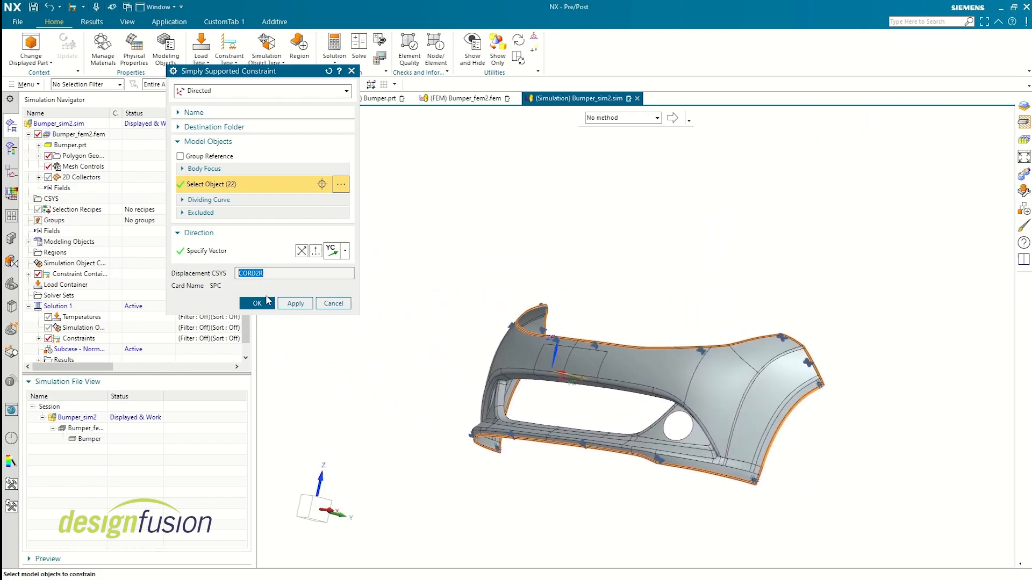
click(257, 303)
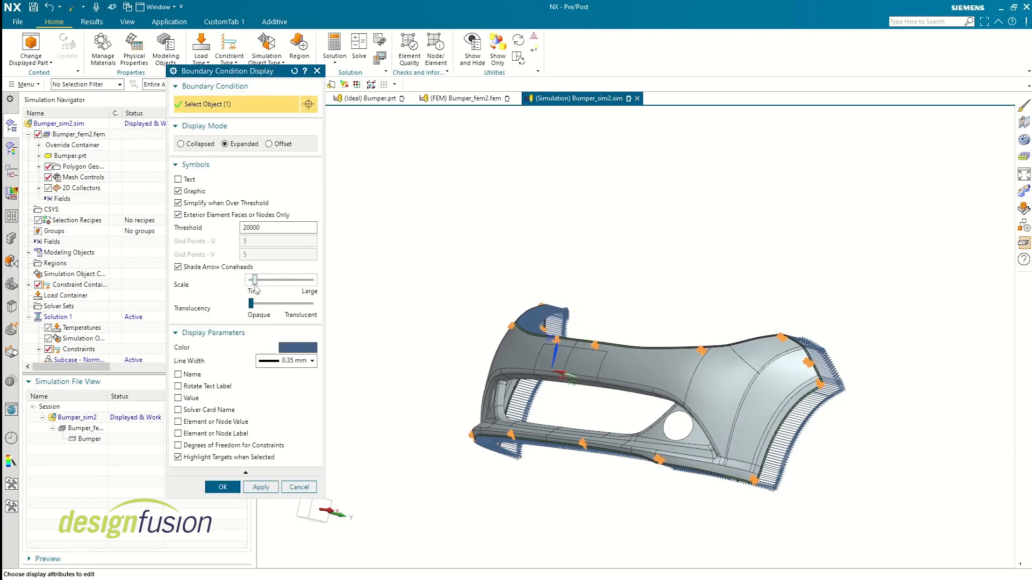
Set the boundary condition display scale to Tiny for the constraint symbols
click(222, 487)
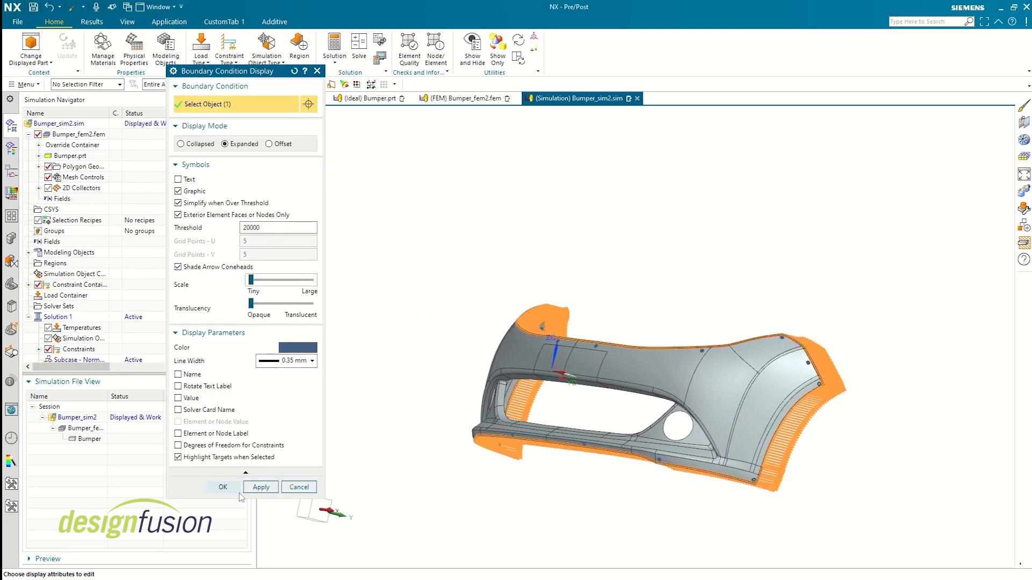
click(223, 487)
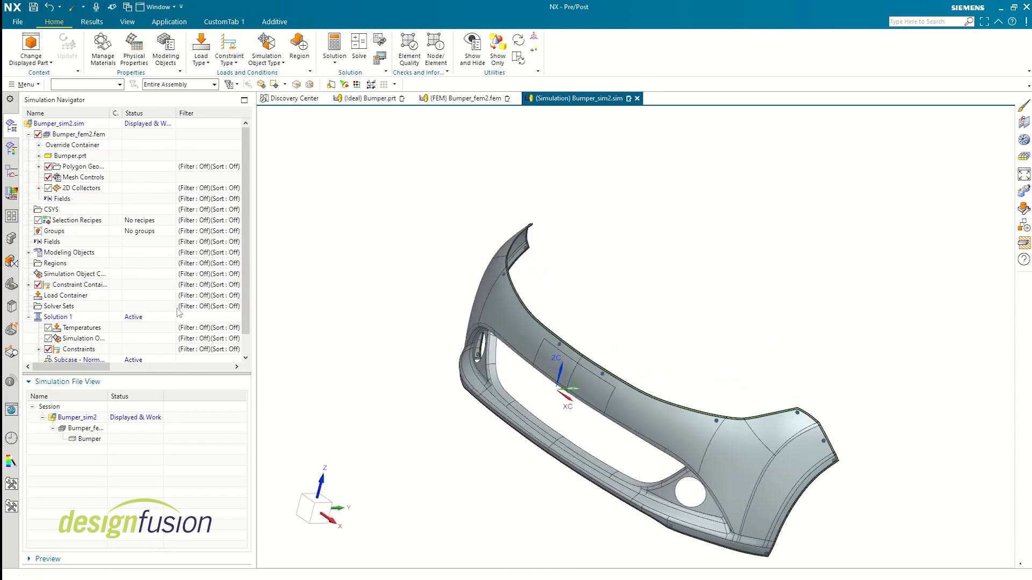
Submit Solution 1 to the Nastran solver, writing the input deck
click(333, 46)
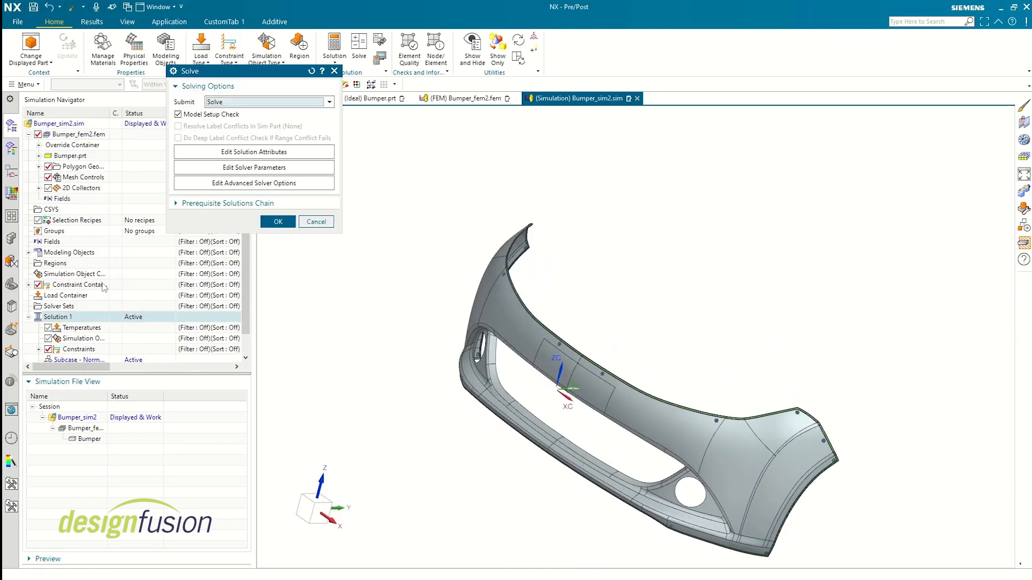
click(277, 222)
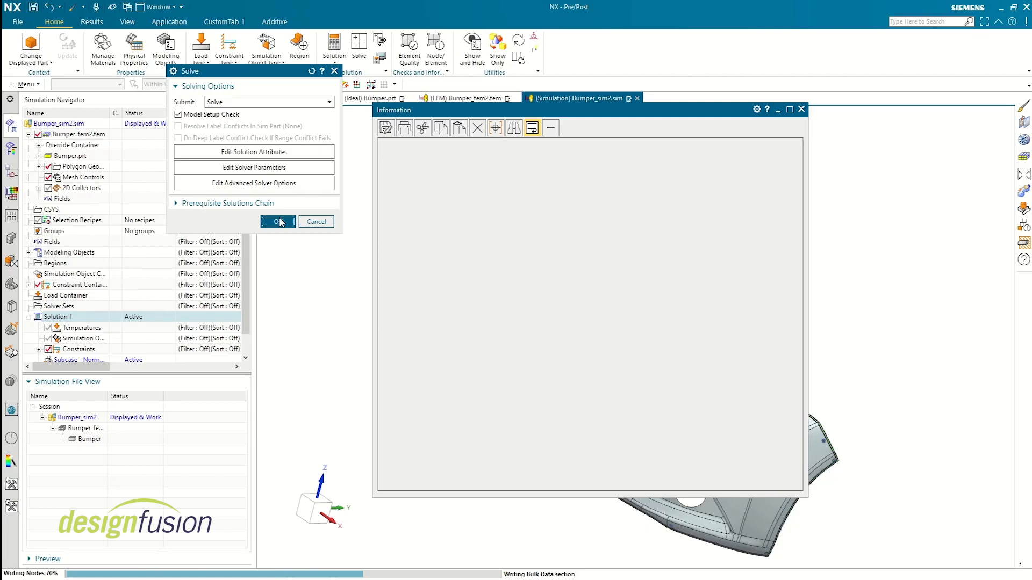
click(278, 221)
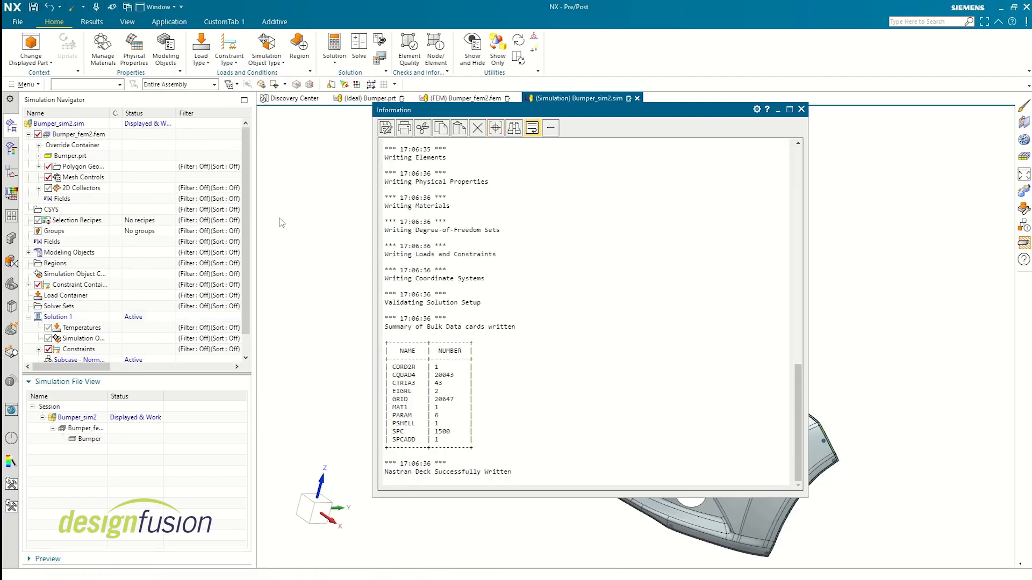
click(333, 47)
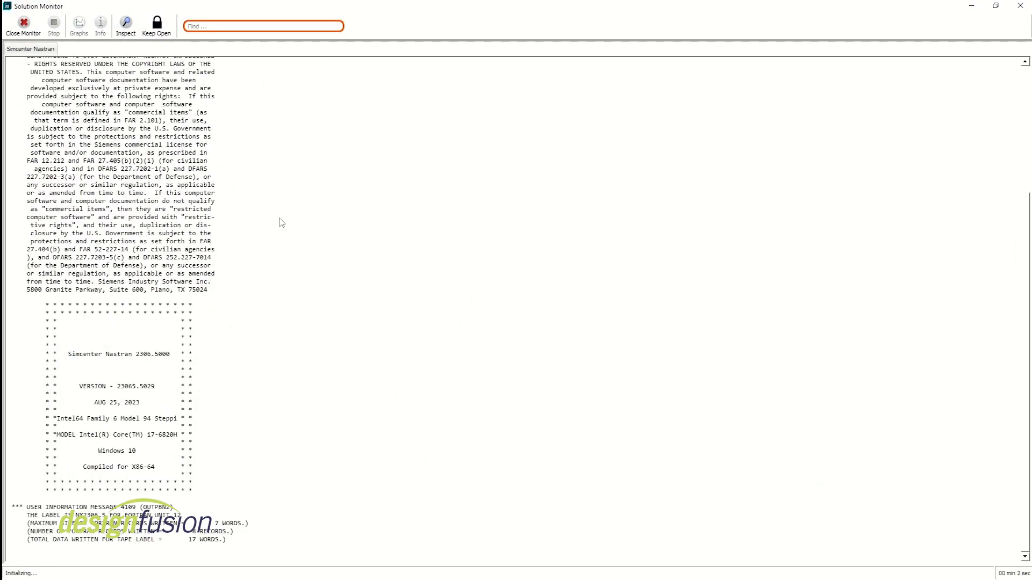
Review the solver messages after completion and close the information log and job monitor
scroll(down, 3)
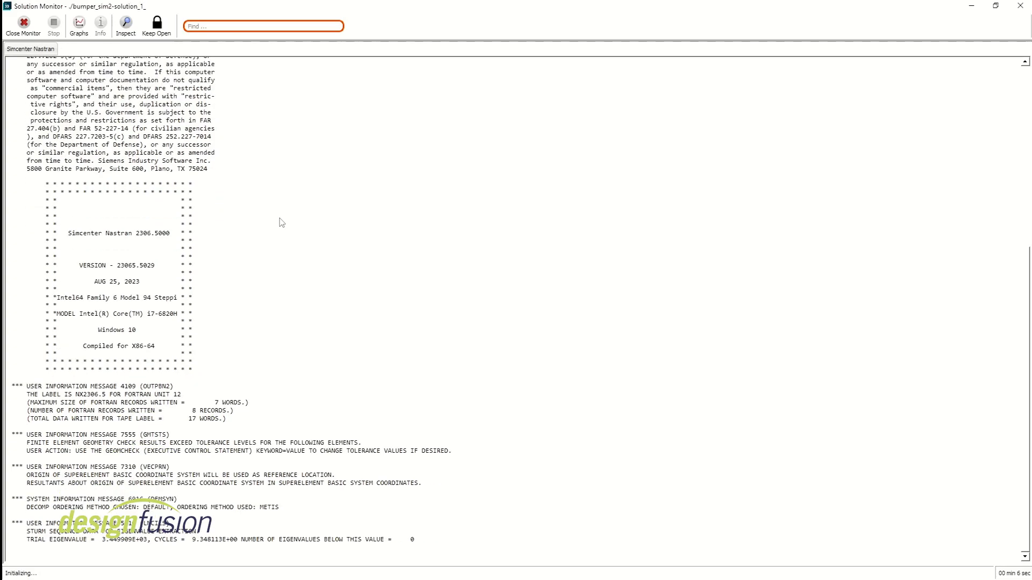
scroll(down, 3)
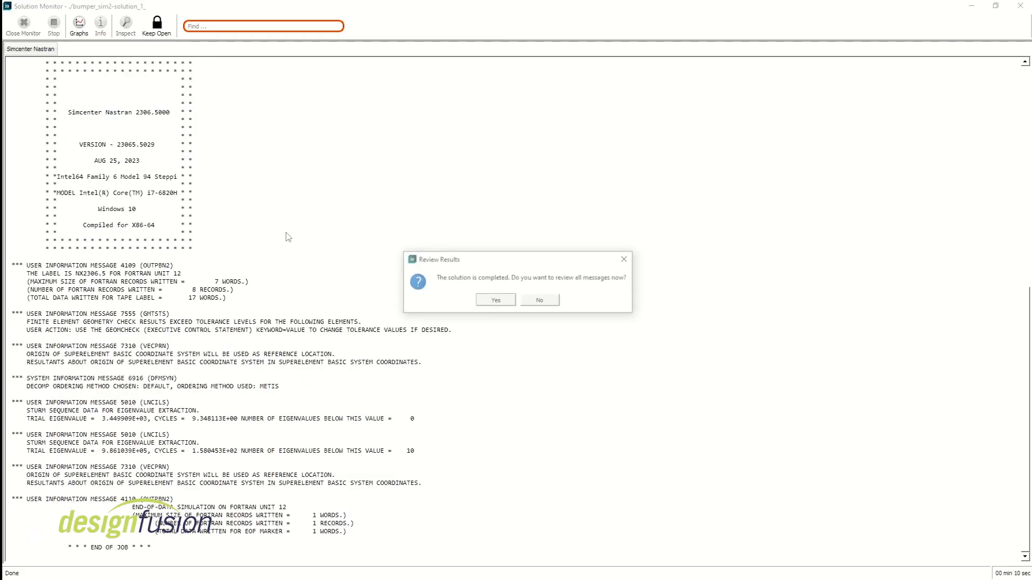
click(539, 300)
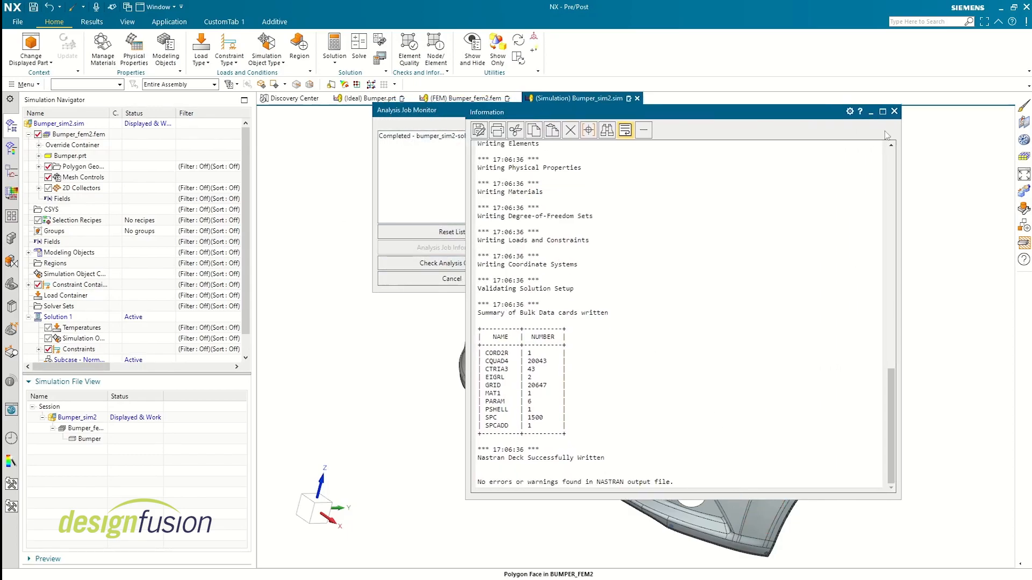
click(894, 111)
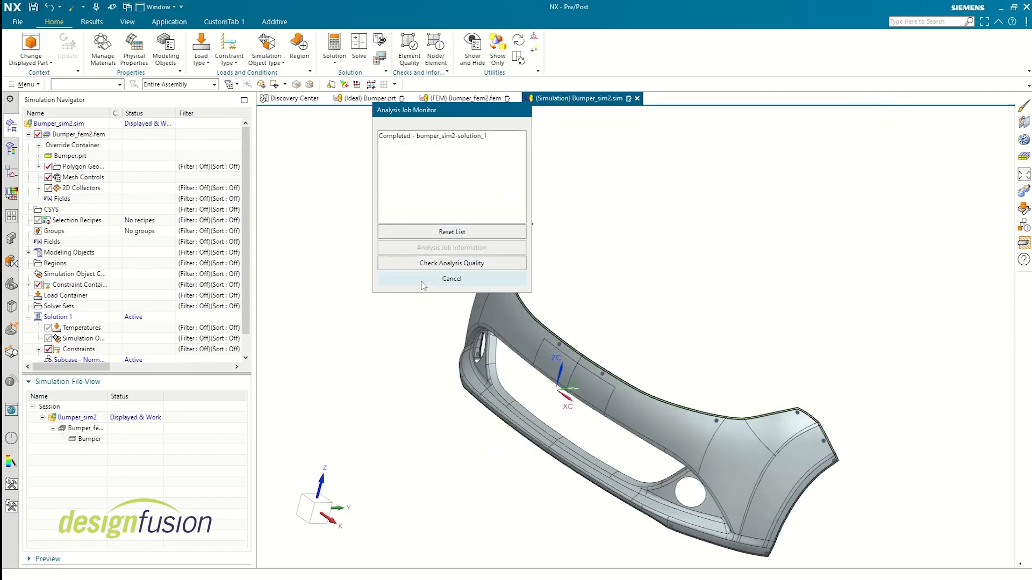
click(452, 279)
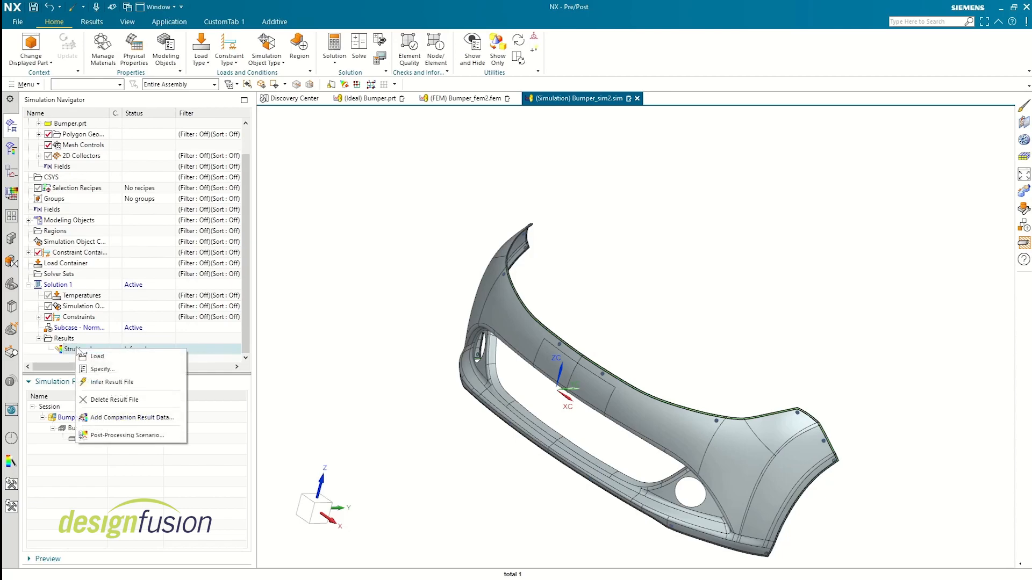
Load the structural results and plot the Mode 1 (70.85 Hz) displacement contour
click(97, 356)
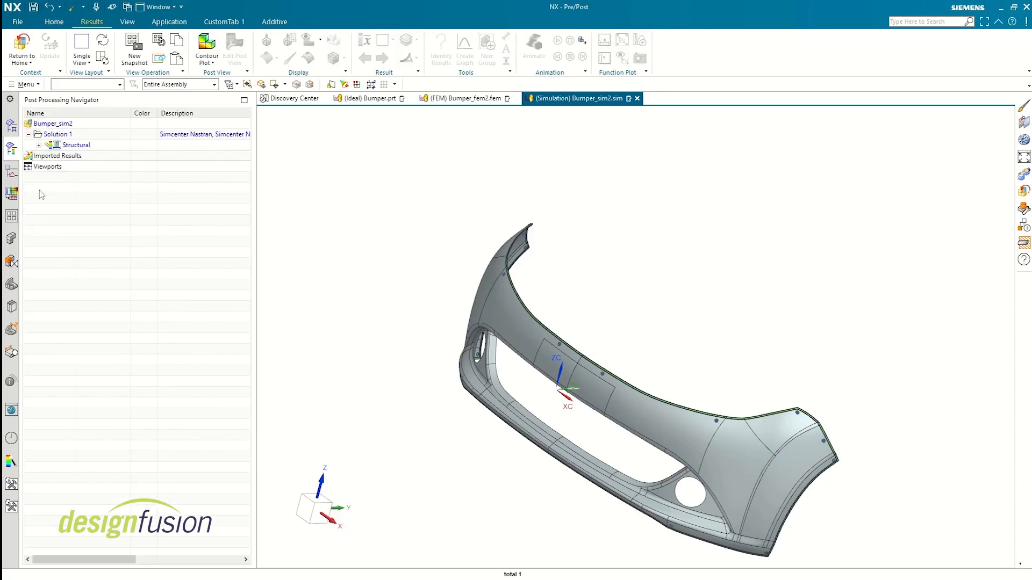
click(38, 145)
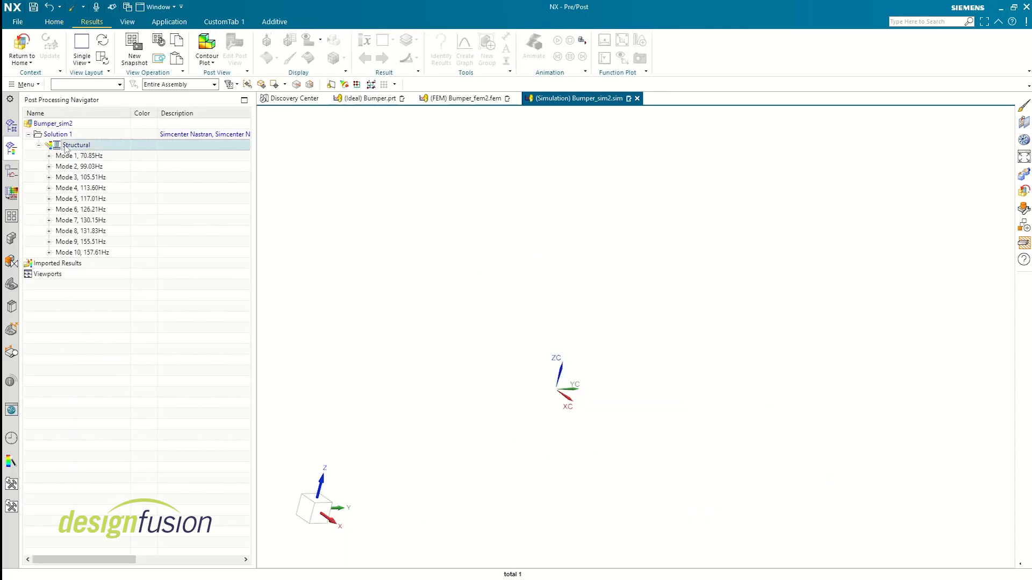
double_click(79, 155)
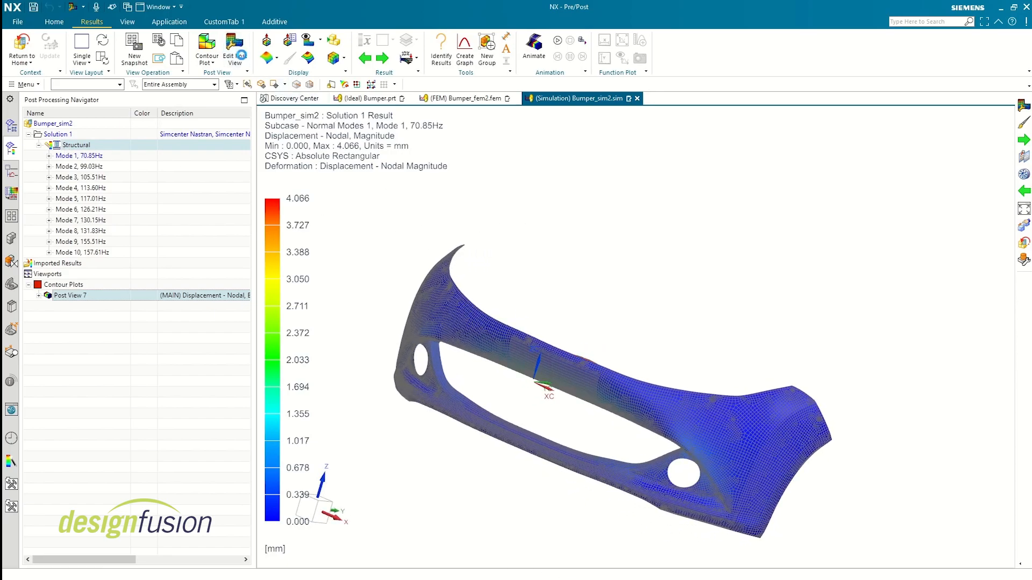
Set the post view deformation scale to 5 and show feature edges only, hiding mesh lines
click(234, 41)
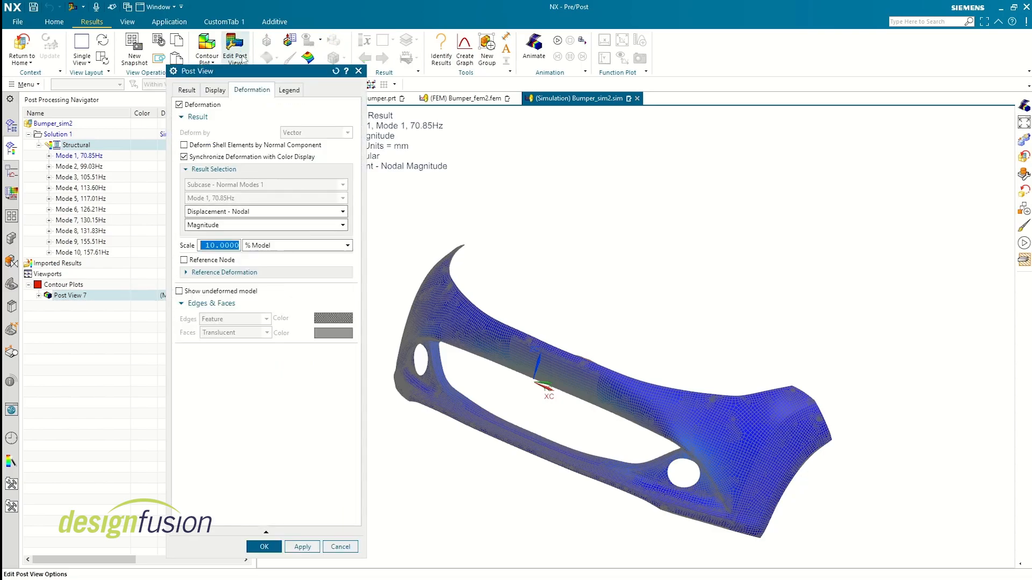
text(5)
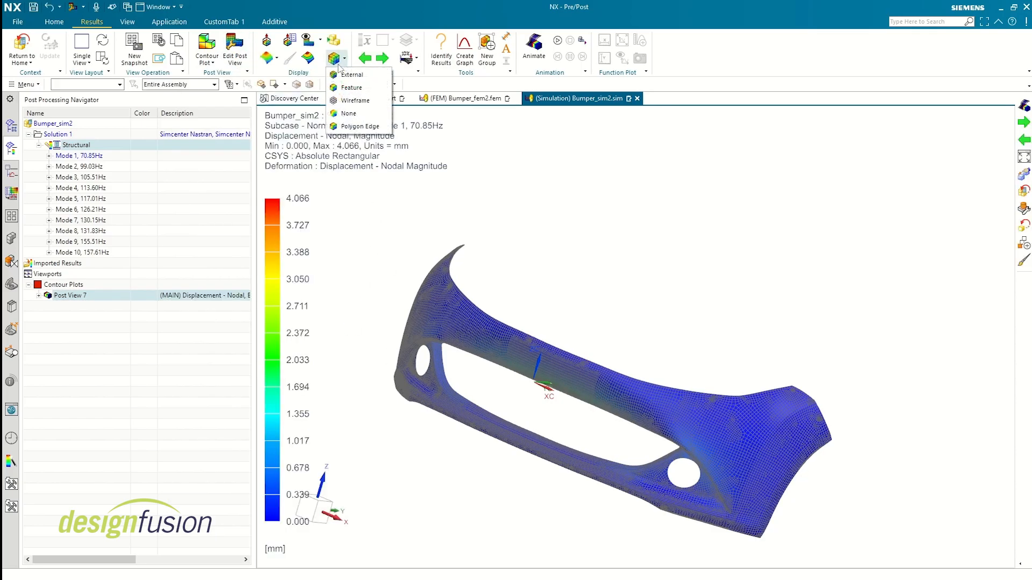
click(348, 113)
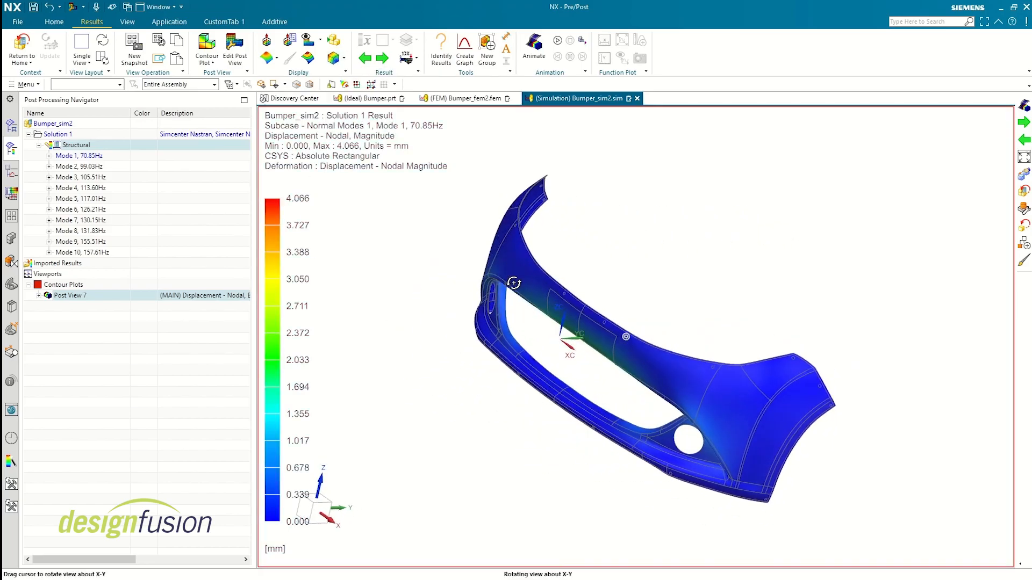
Animate Mode 1 in modal style through a full cycle
click(533, 46)
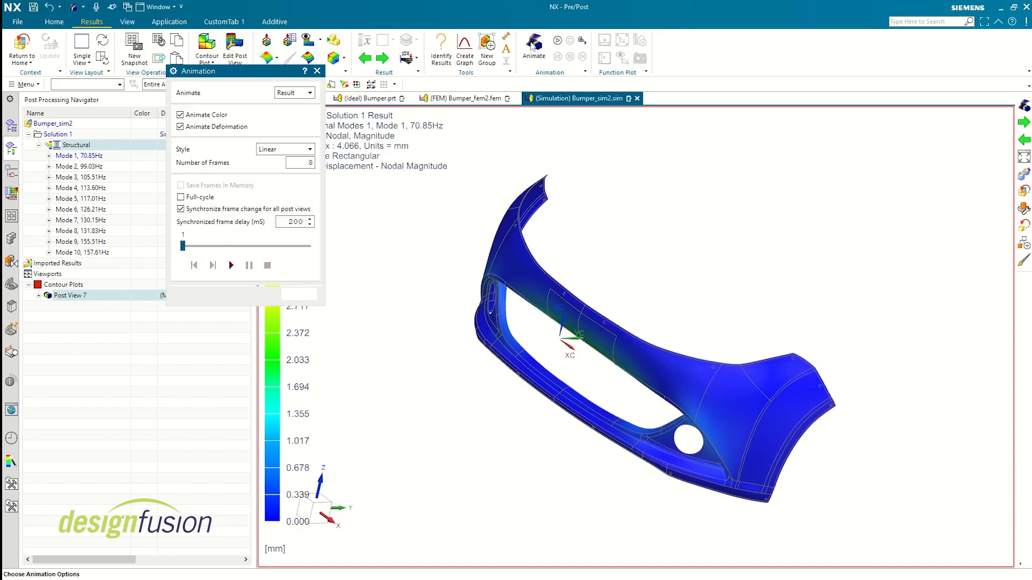
click(310, 148)
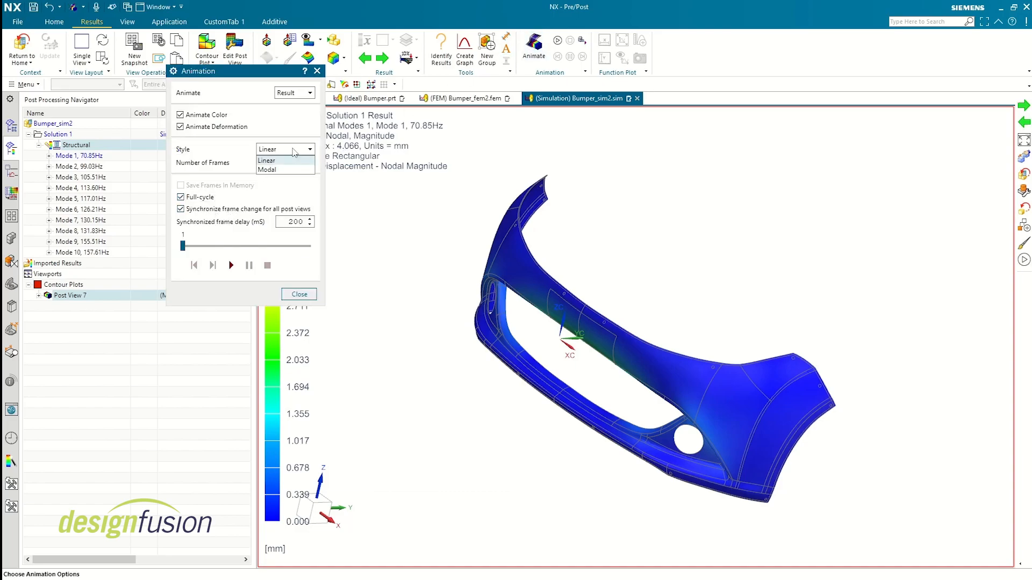
click(266, 170)
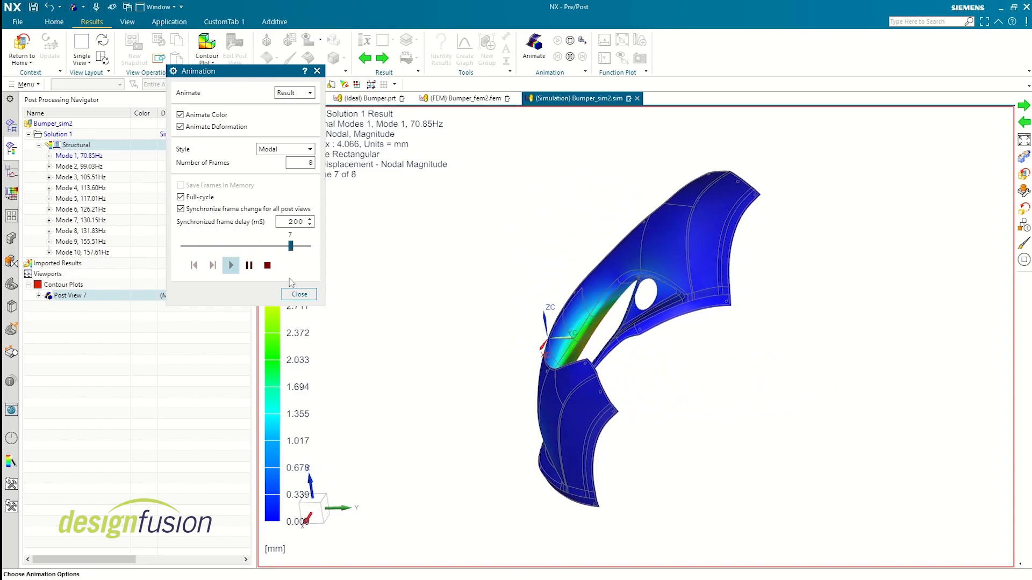
click(298, 295)
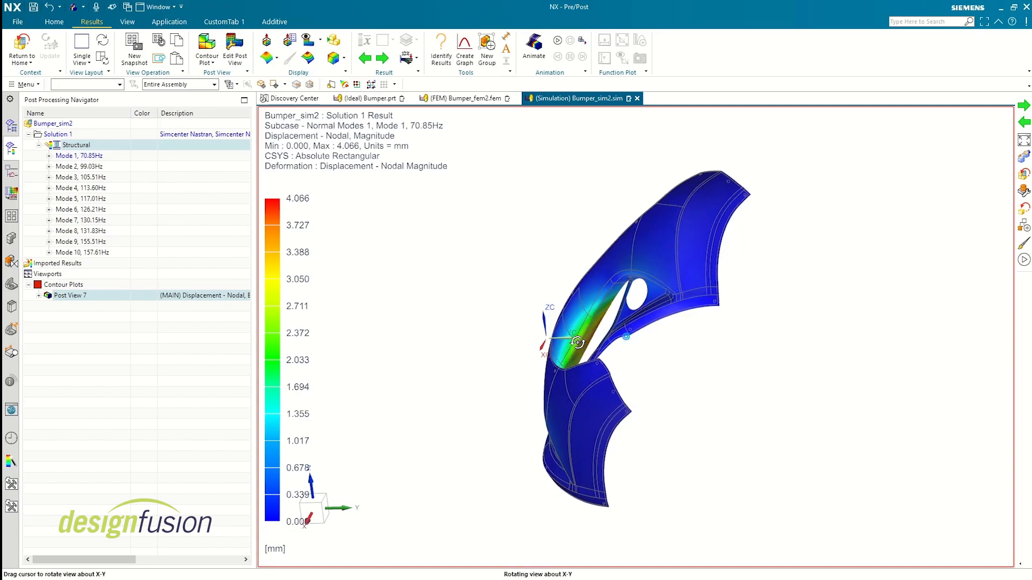